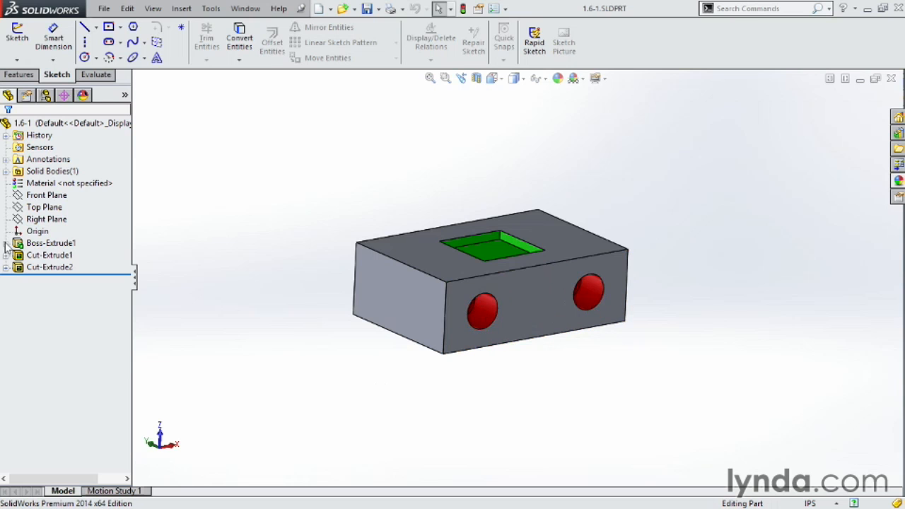
Open the 6.00 by 4.00 rectangle sketch under Boss-Extrude1 for editing.
click(7, 243)
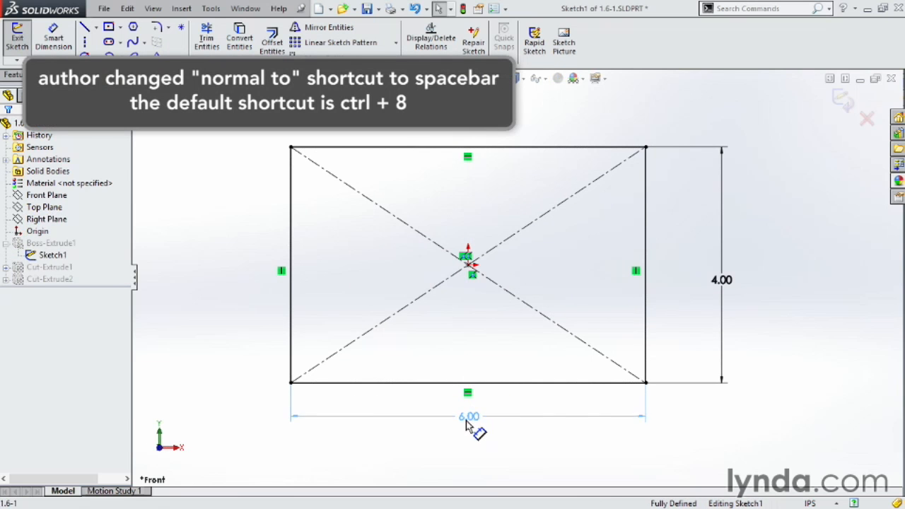
Make the 6.00 width an equation referencing the 4.00 height dimension, D2@Sketch1.
double_click(469, 416)
text(=)
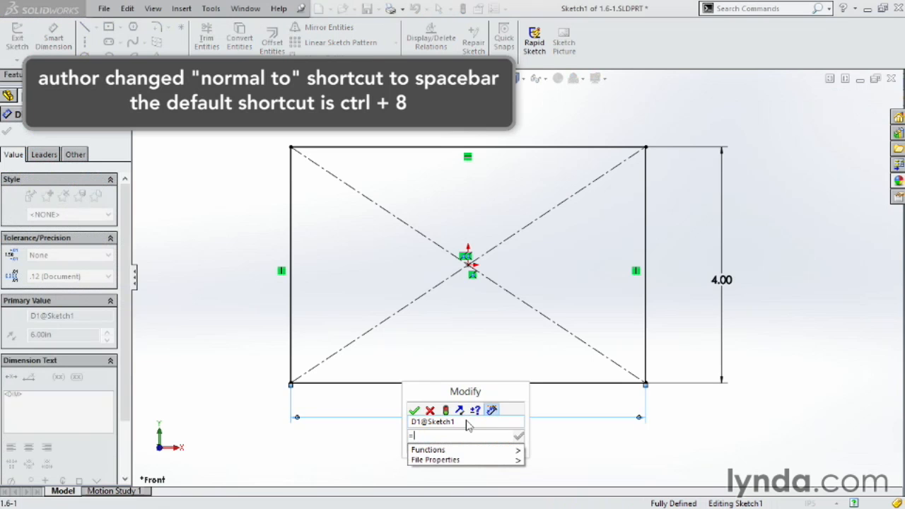
text(2-)
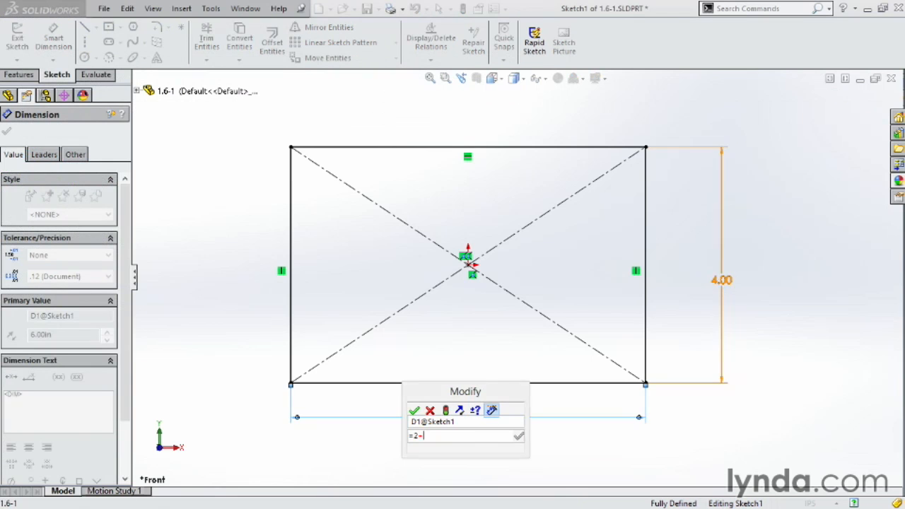
click(721, 280)
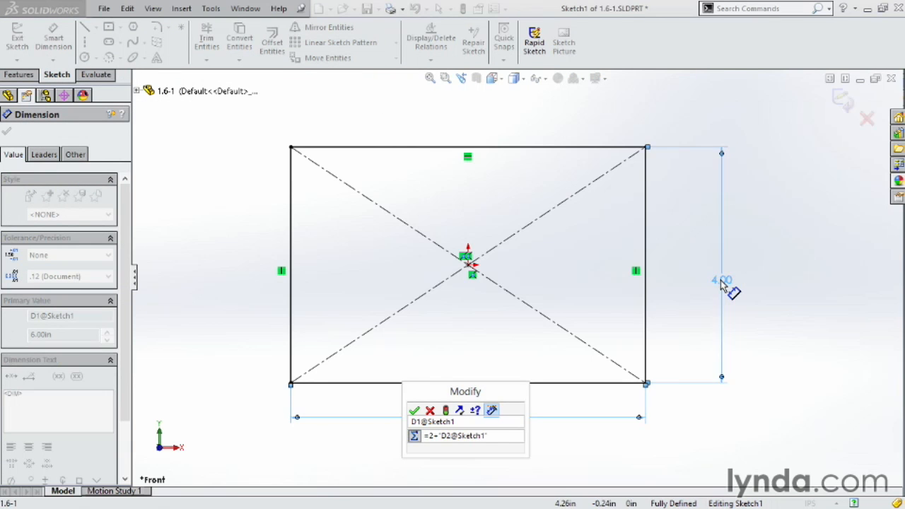
click(414, 410)
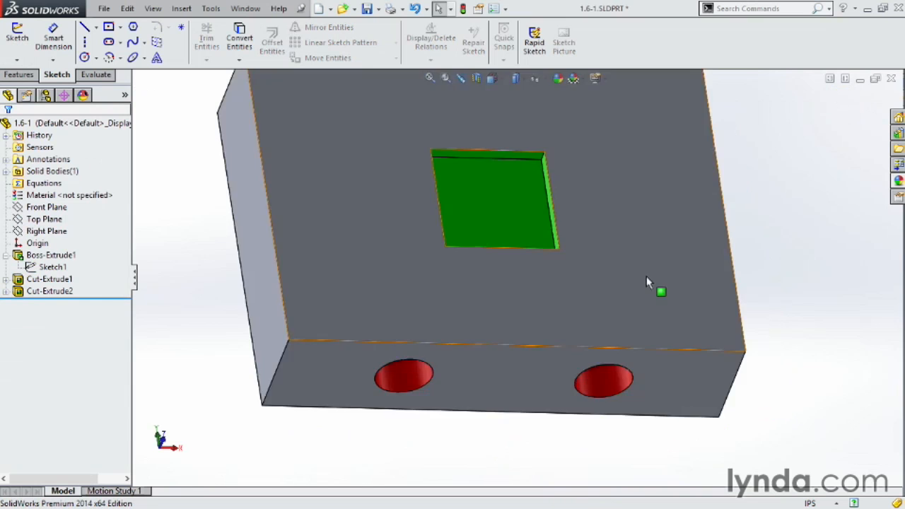
scroll(down, 3)
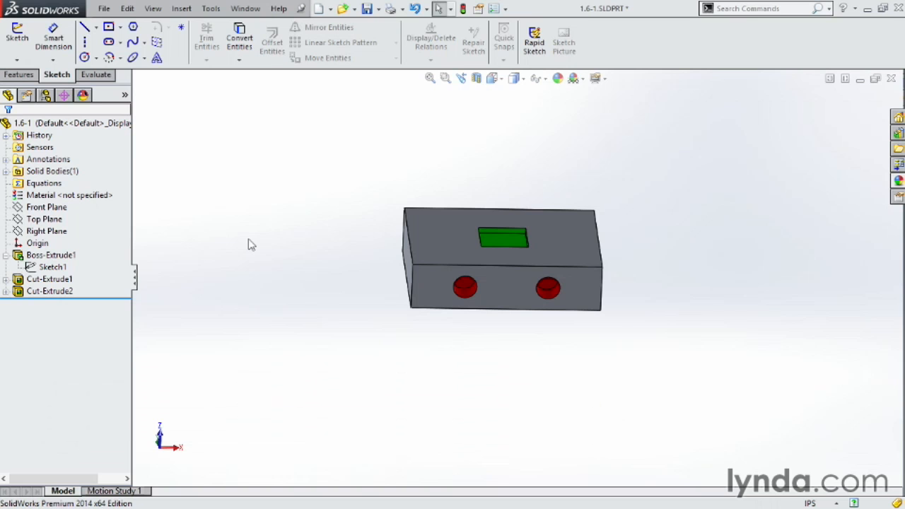
click(49, 290)
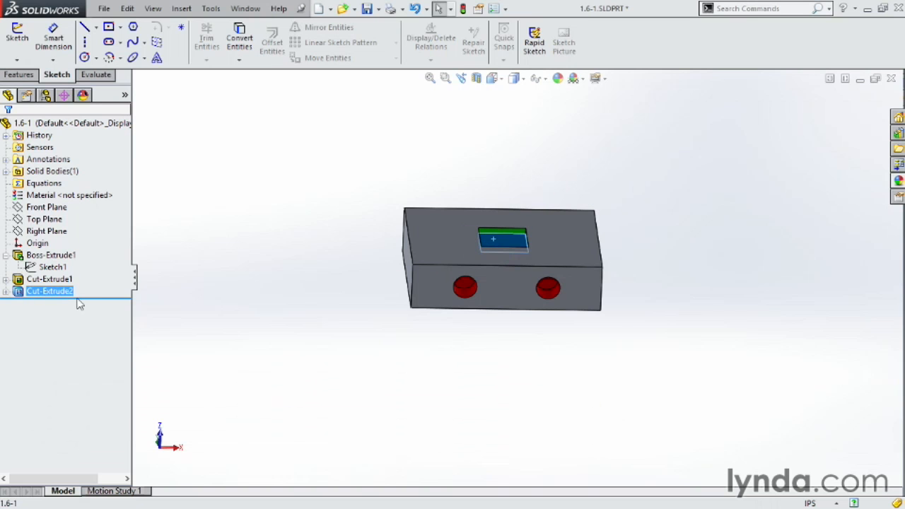
mouse_move(201, 295)
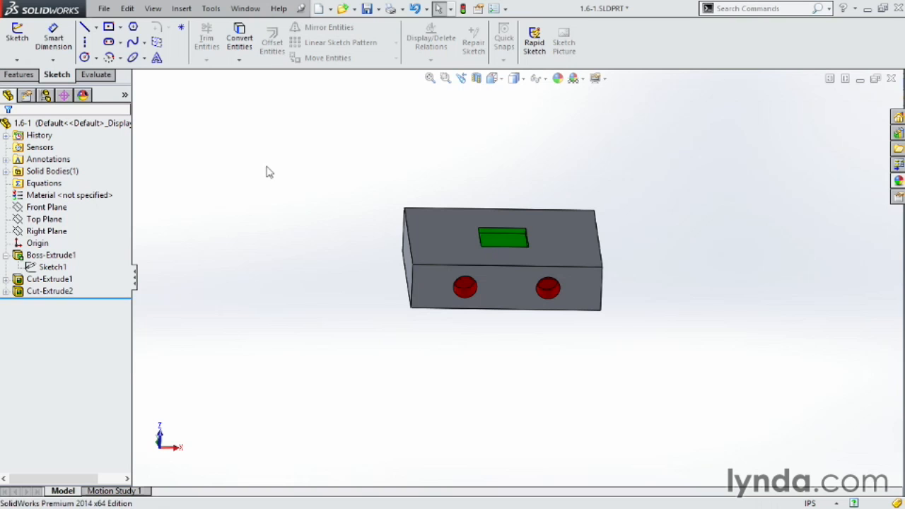
Open the Help menu to show What's New HTML, PDF and Interactive options.
click(278, 8)
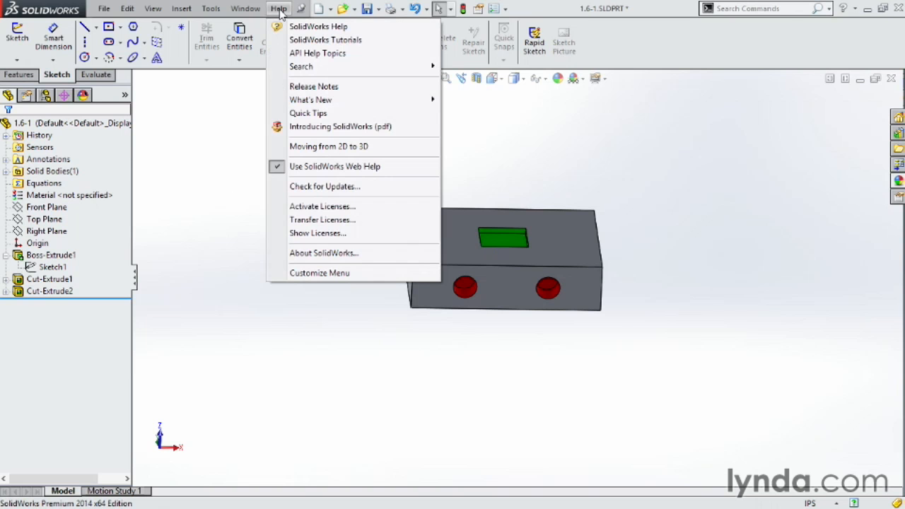
mouse_move(311, 99)
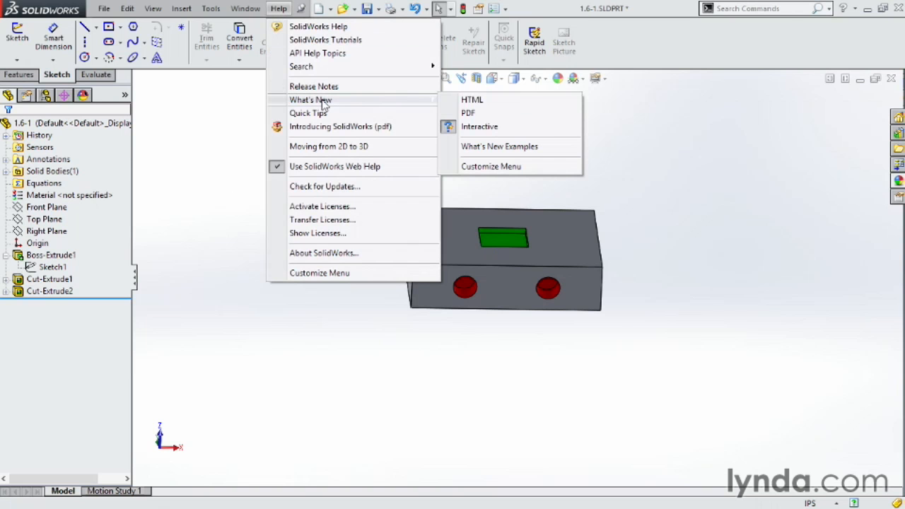
mouse_move(495, 113)
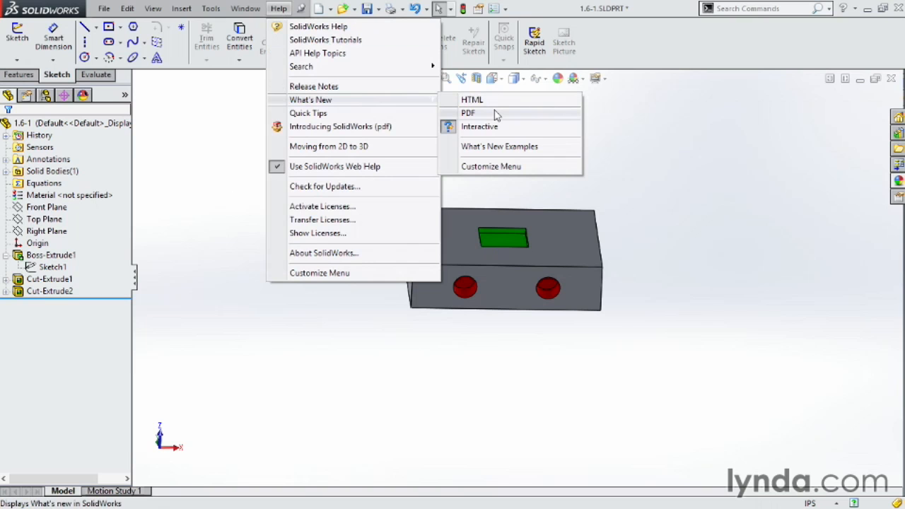